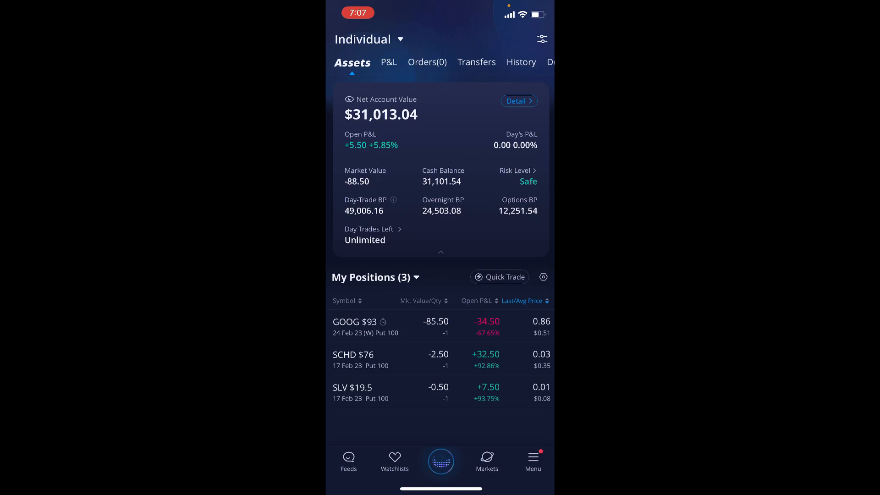
Leave Webull's positions overview for the options tracker dashboard spreadsheet tab
left_click(520, 62)
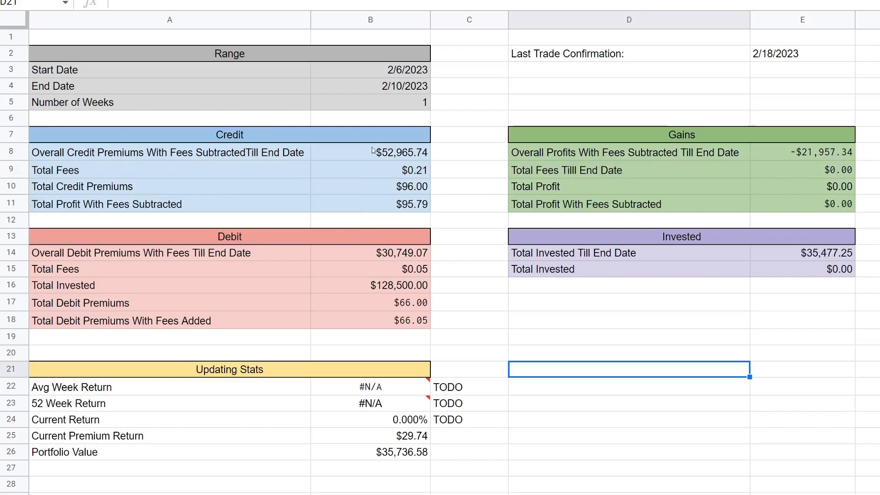
Set the dashboard dates to Feb 13 and Feb 17, 2023, and check the premium return
left_click(370, 70)
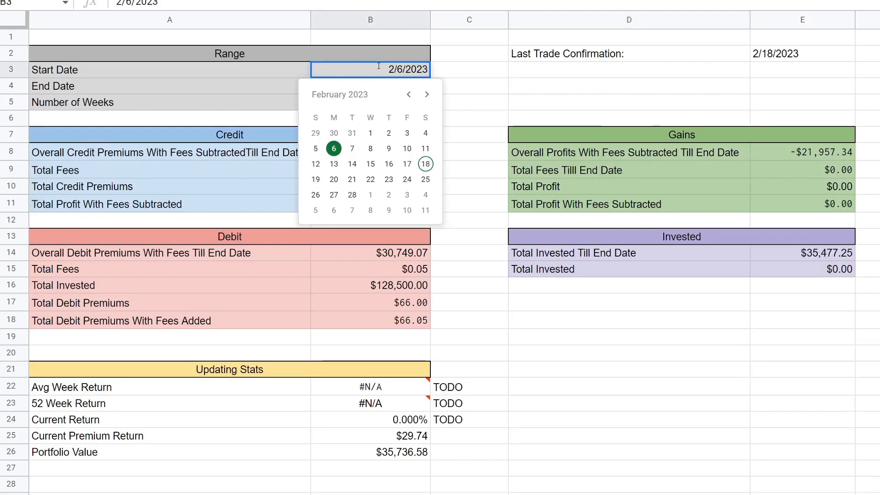
mouse_move(333, 164)
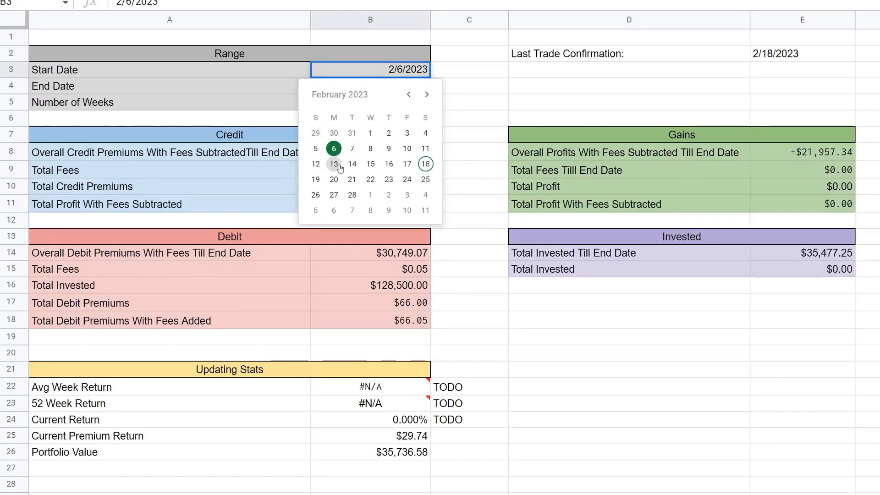
left_click(333, 164)
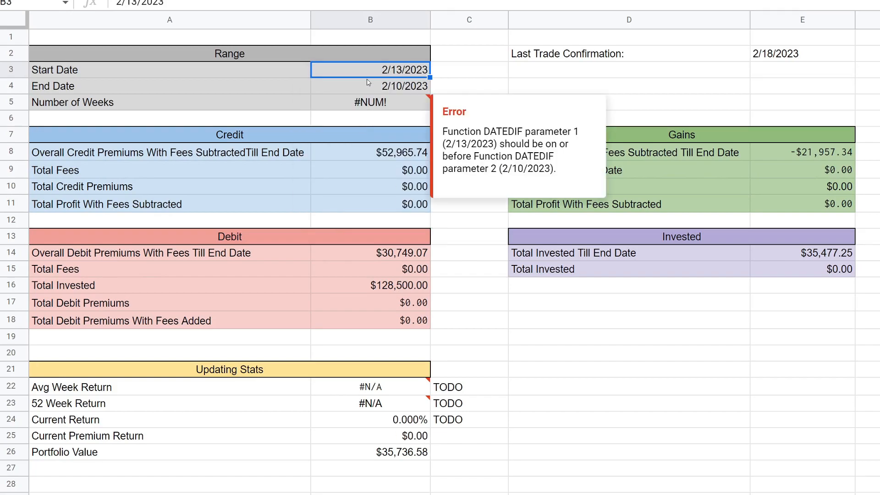
left_click(371, 85)
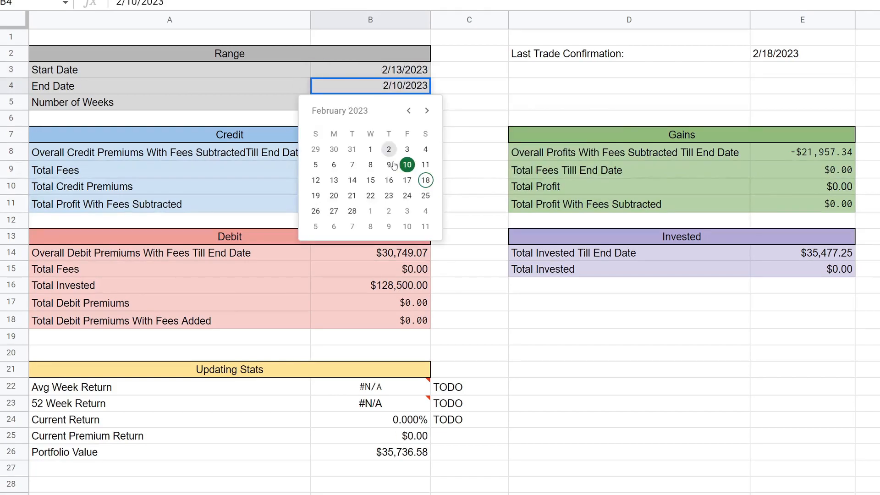
left_click(407, 180)
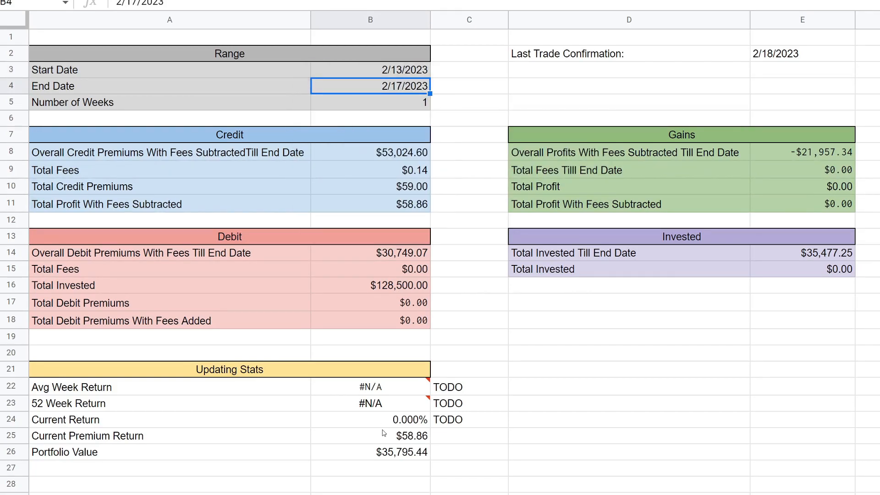
left_click(370, 435)
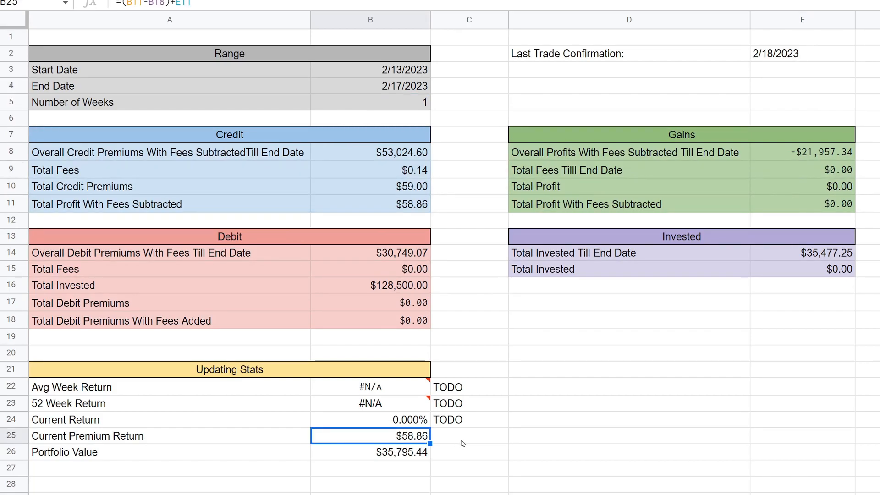
left_click(369, 203)
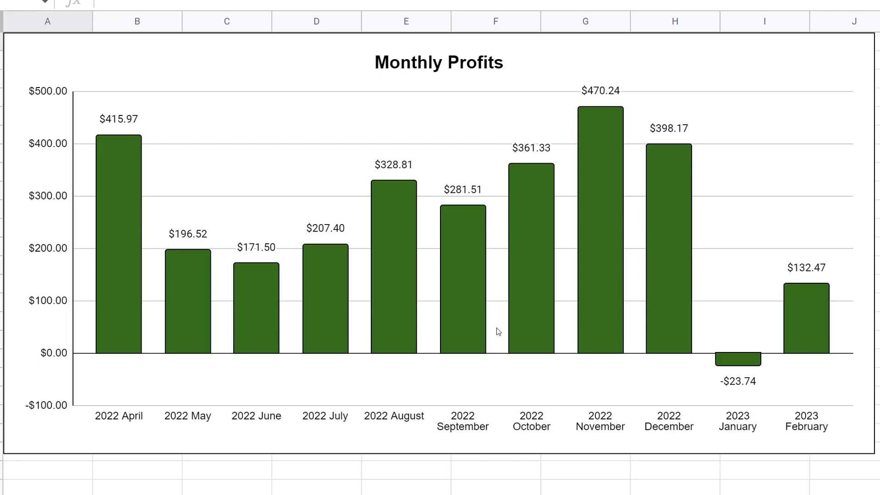
mouse_move(807, 297)
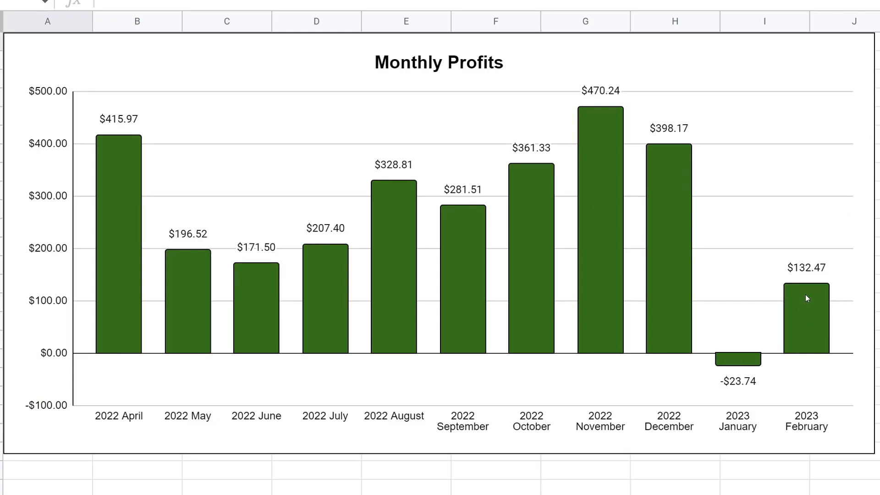
mouse_move(819, 289)
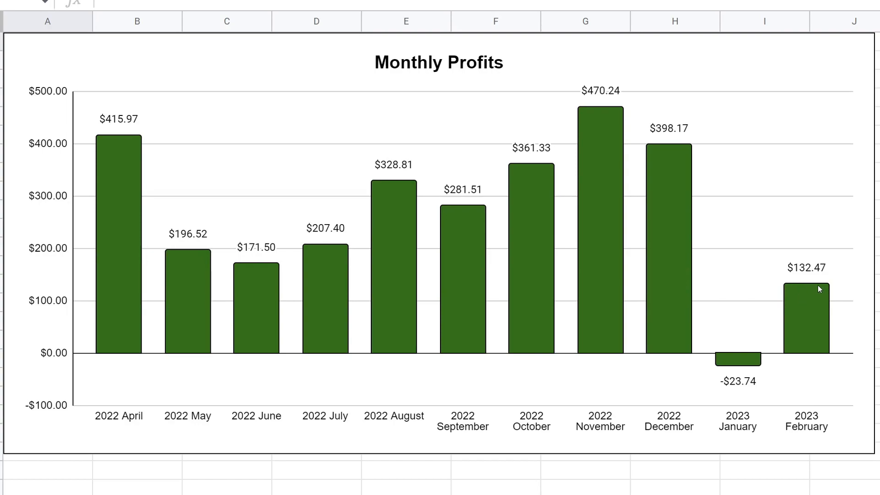
mouse_move(806, 269)
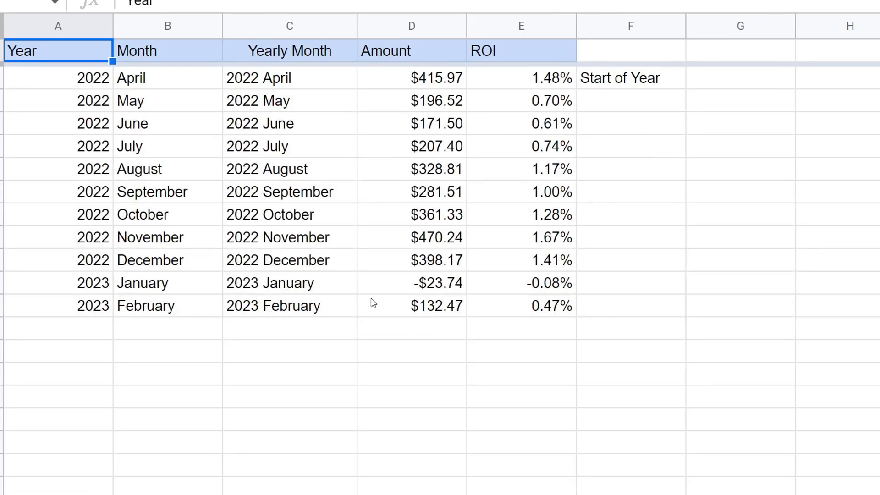
Inspect the formula behind February 2023's 0.47% ROI in cell E12
left_click(521, 306)
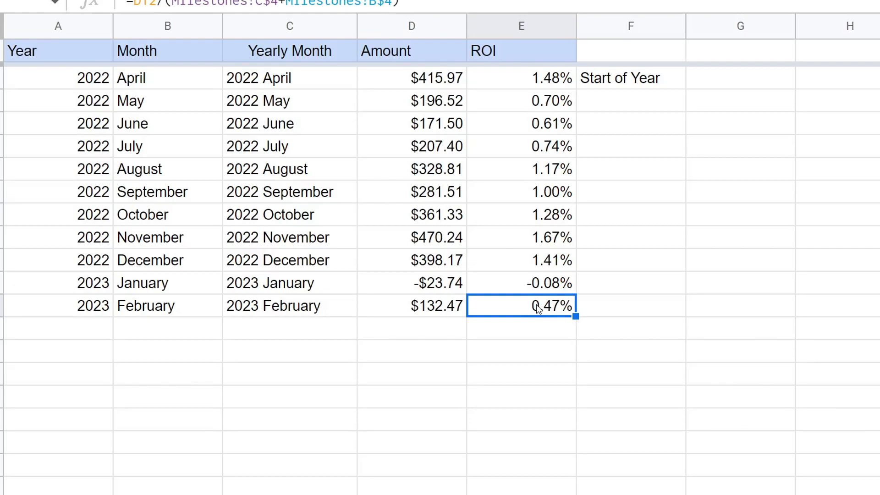
mouse_move(547, 328)
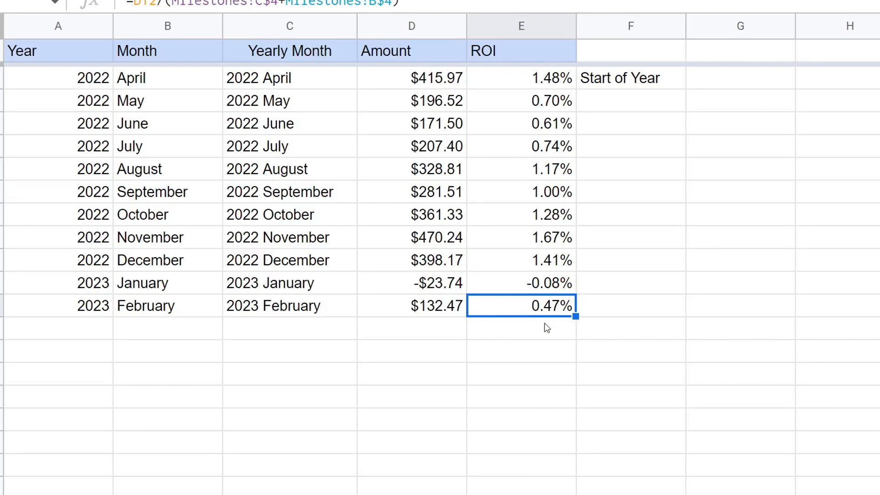
mouse_move(375, 395)
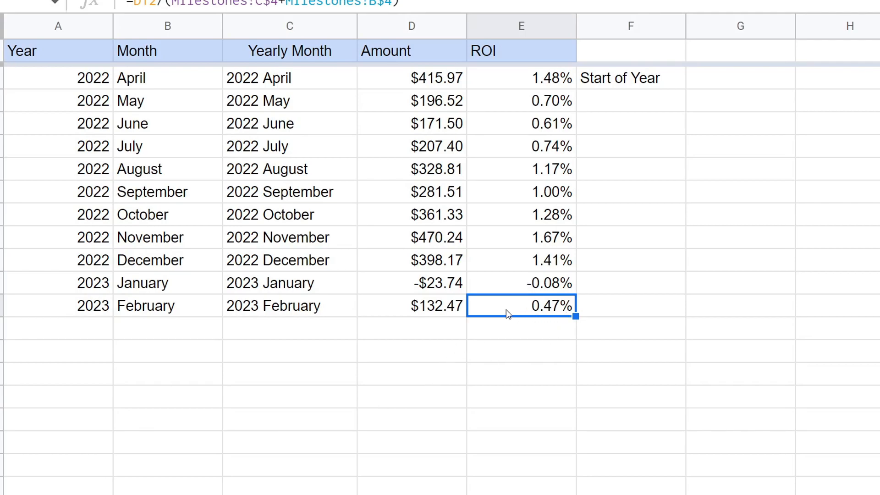
mouse_move(492, 375)
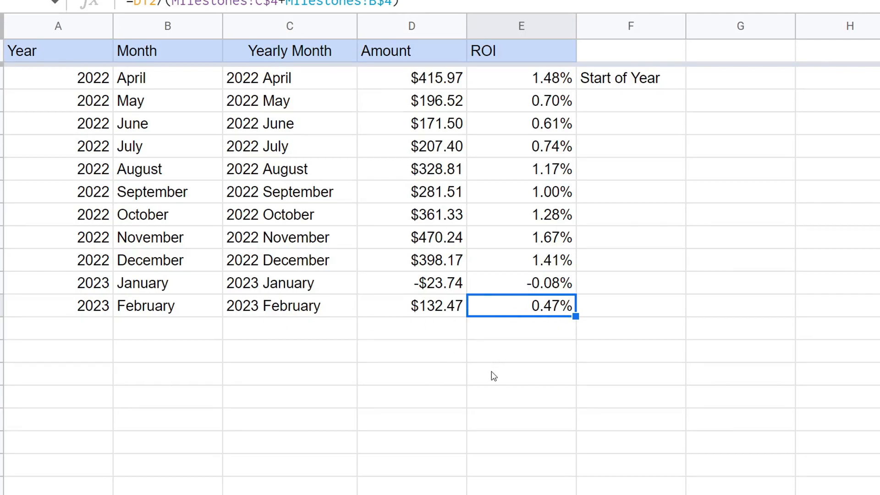
mouse_move(572, 363)
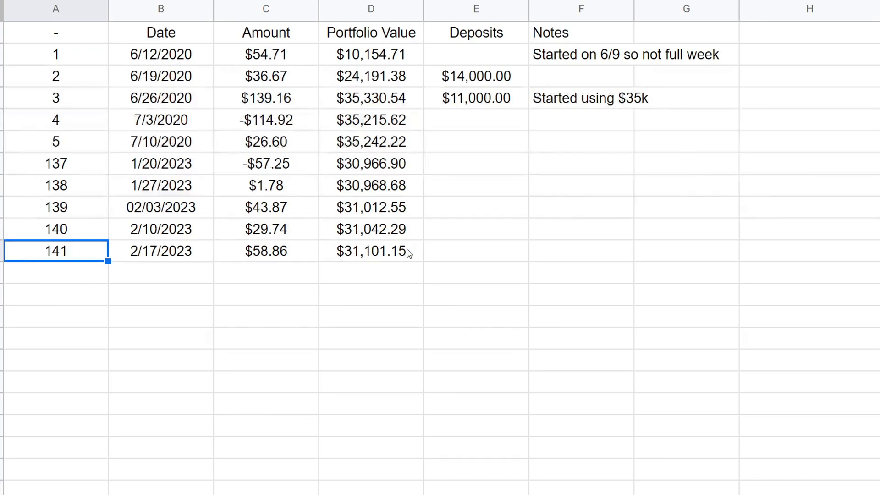
left_click(370, 251)
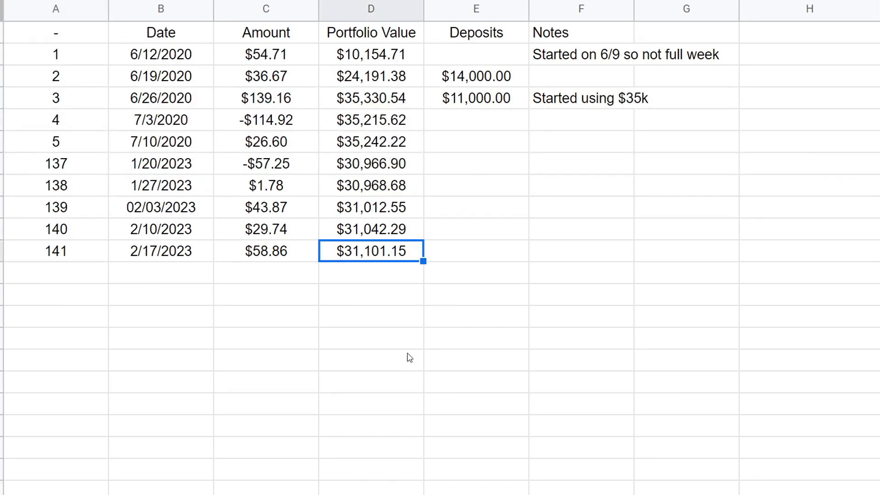
mouse_move(395, 350)
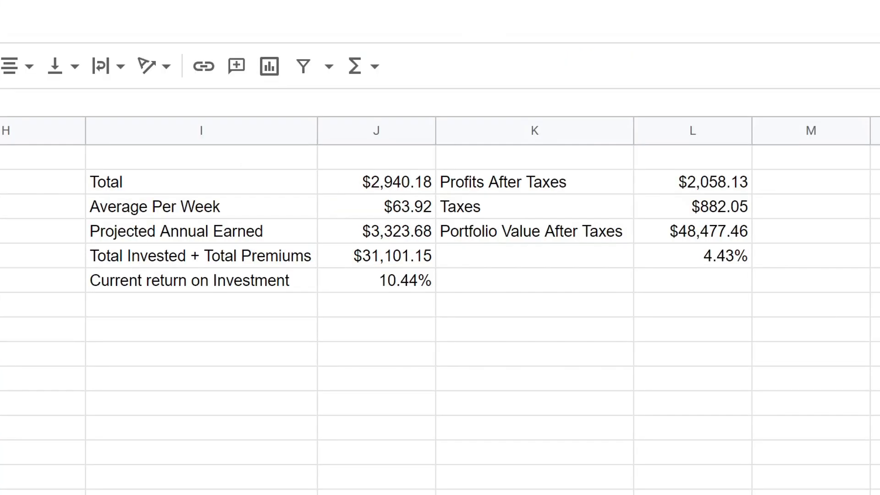
mouse_move(346, 203)
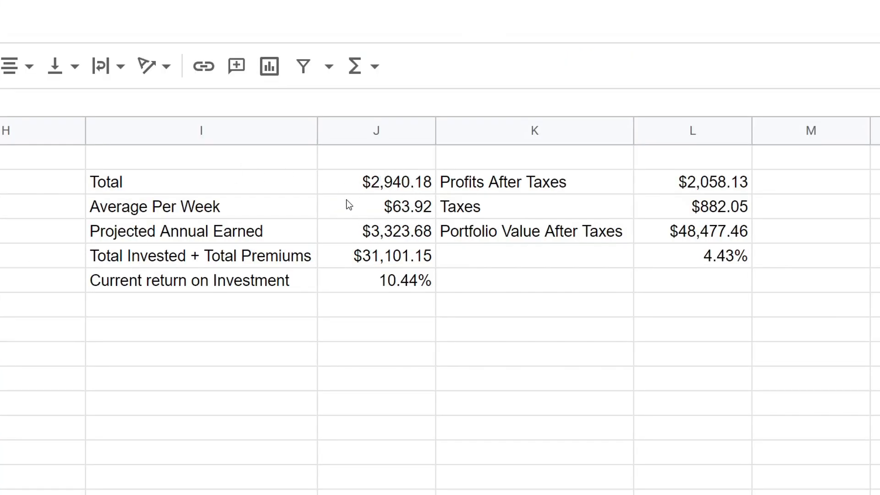
left_click(375, 182)
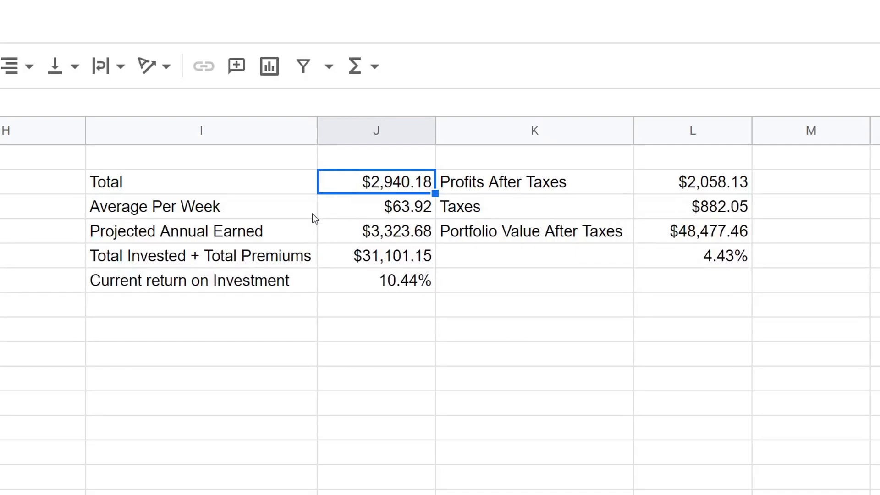
mouse_move(307, 221)
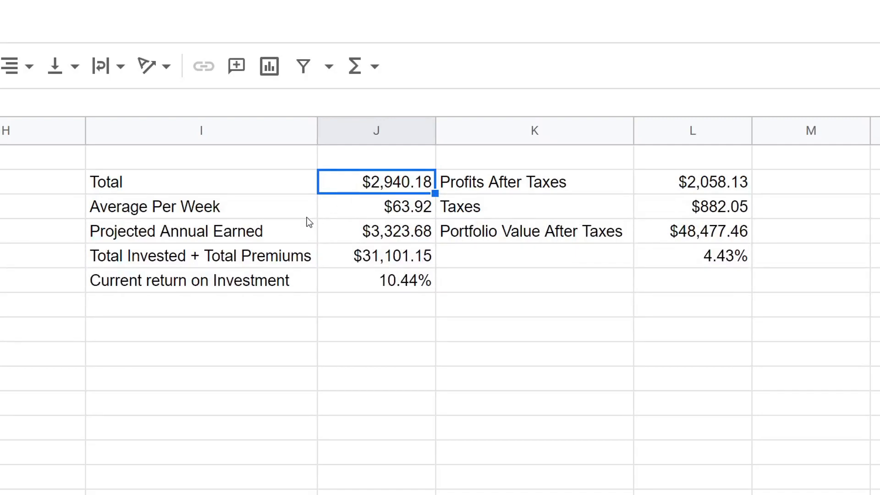
left_click(375, 281)
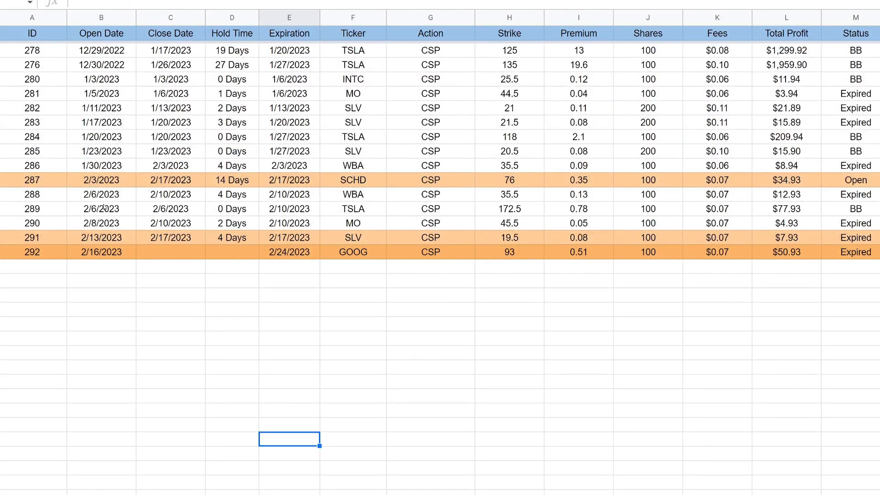
Review the SCHD trade's hold time and profit, and set the GOOG trade's status to Open
left_click(32, 180)
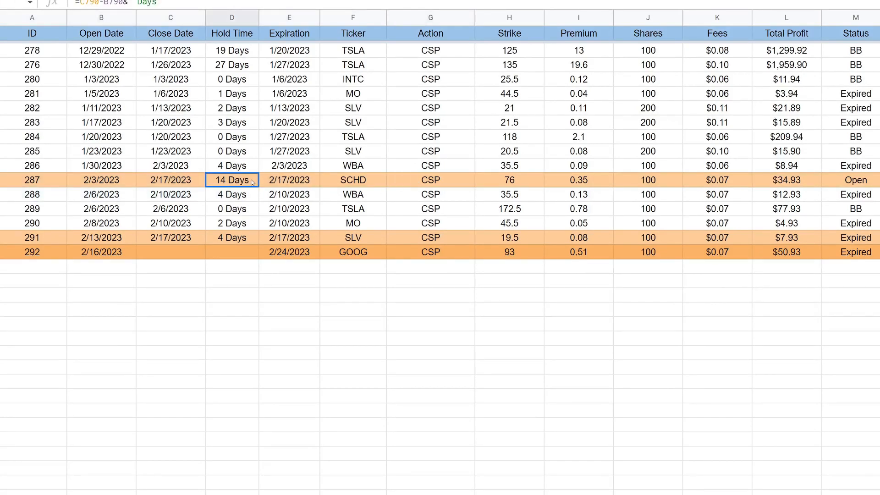
left_click(787, 180)
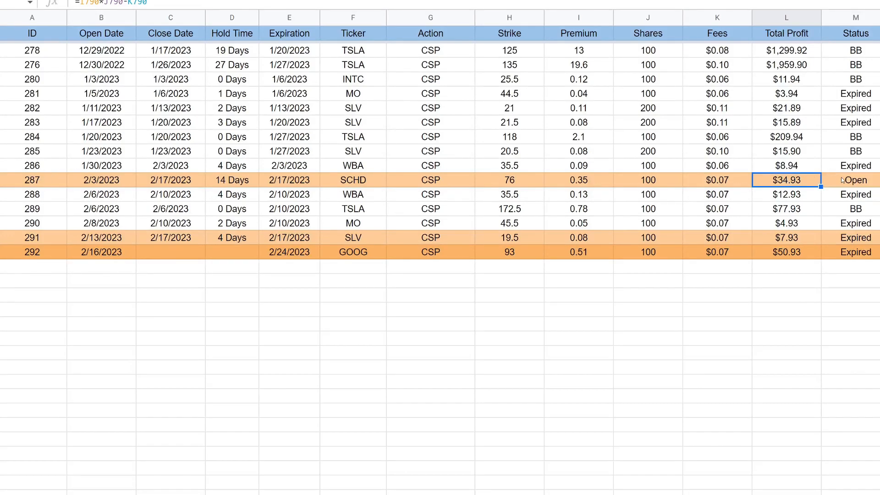
left_click(855, 180)
type("Expired")
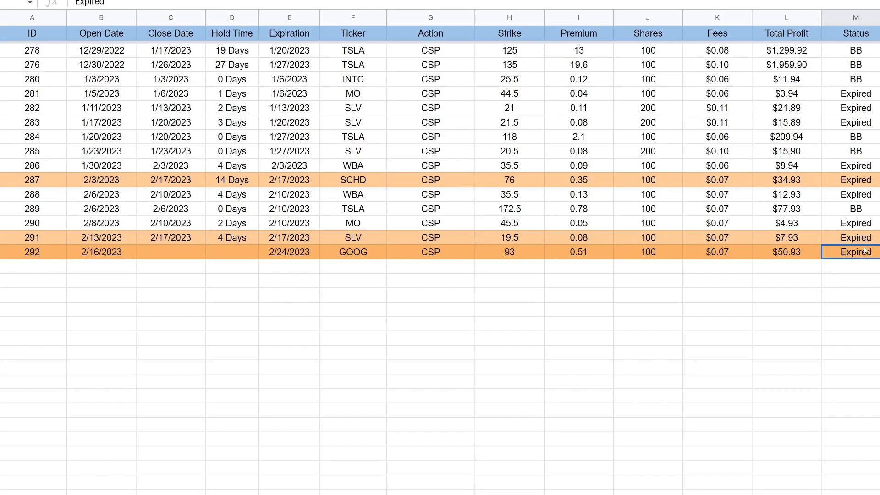
type("Open")
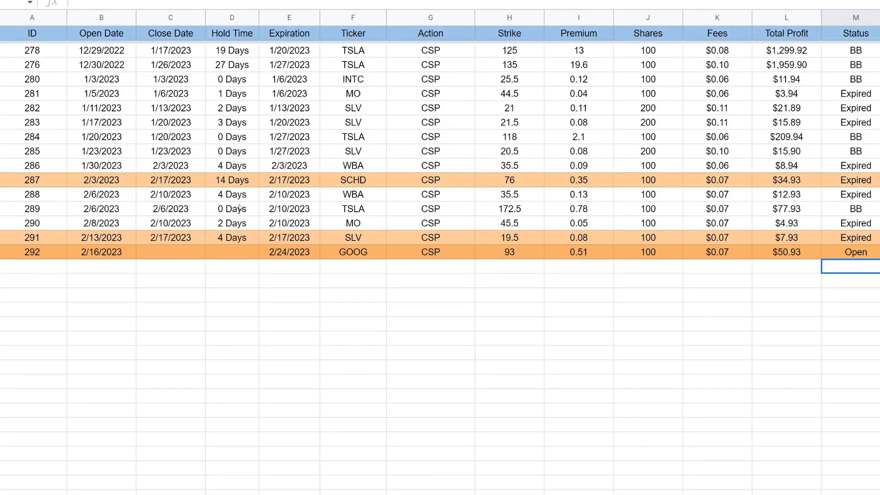
left_click(101, 237)
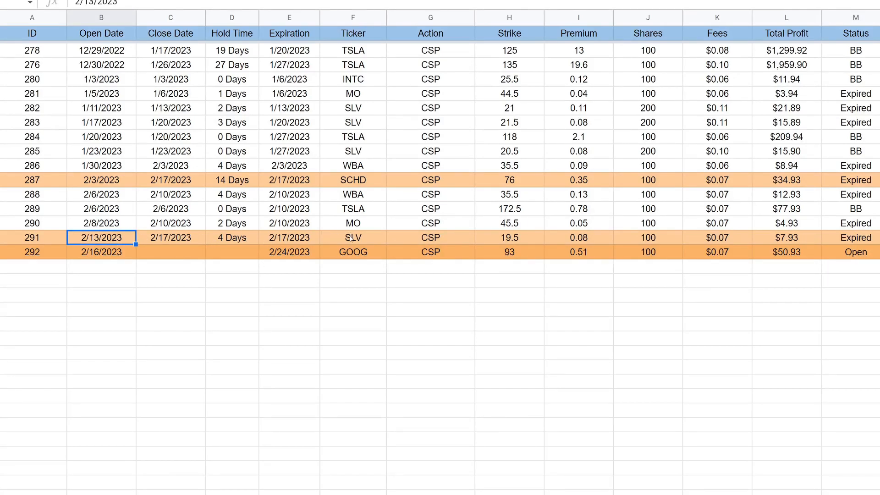
left_click(353, 237)
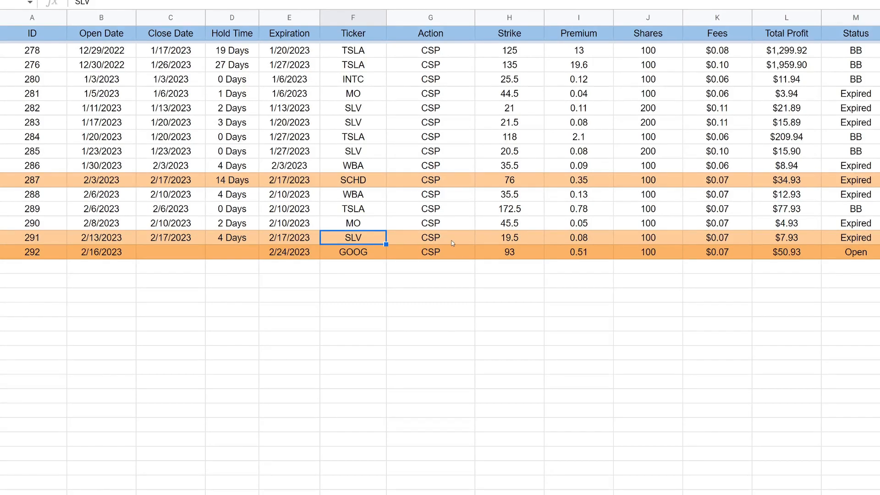
left_click(290, 237)
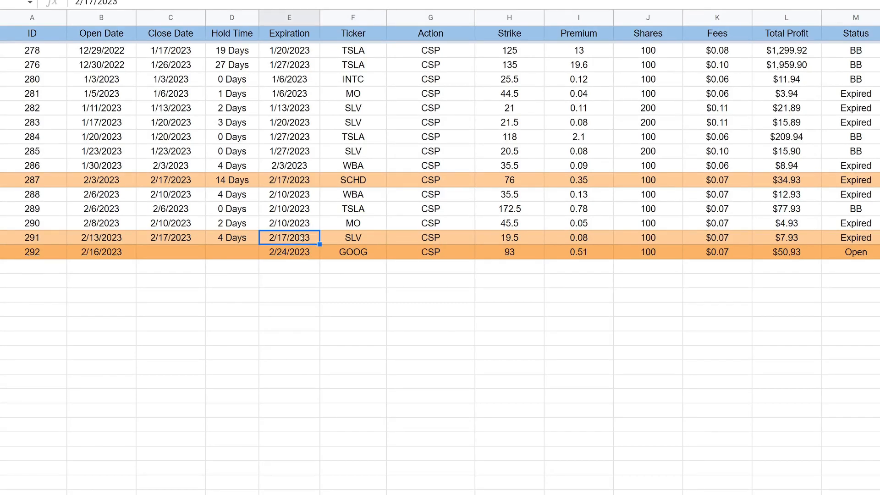
left_click(508, 237)
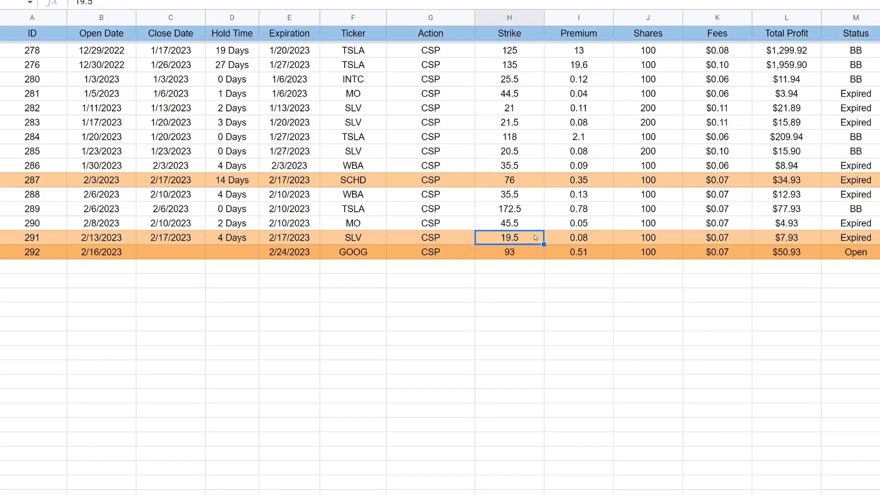
mouse_move(608, 240)
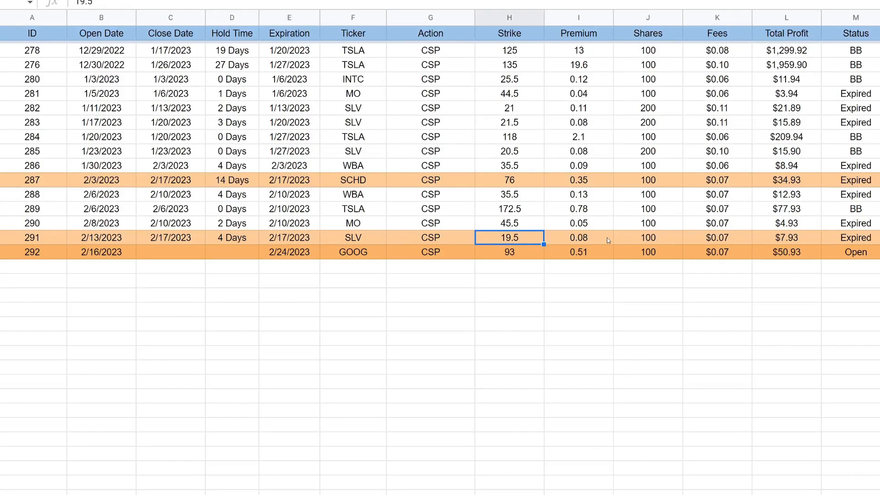
left_click(577, 237)
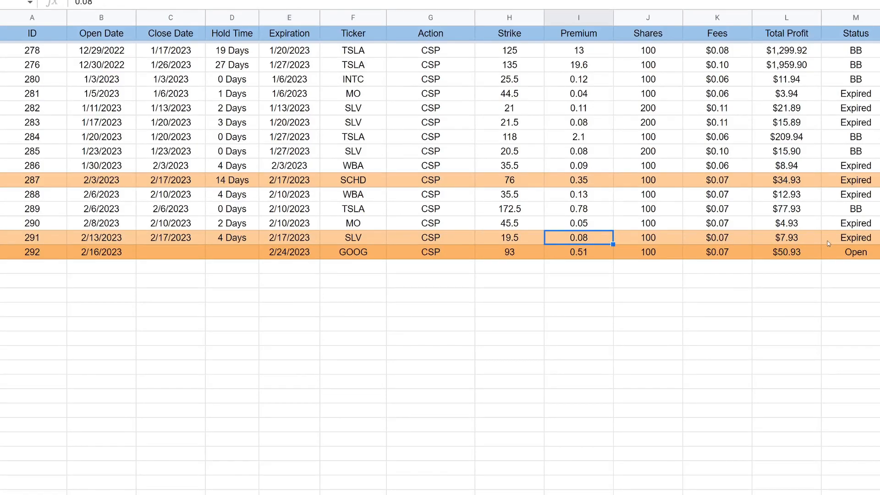
left_click(786, 237)
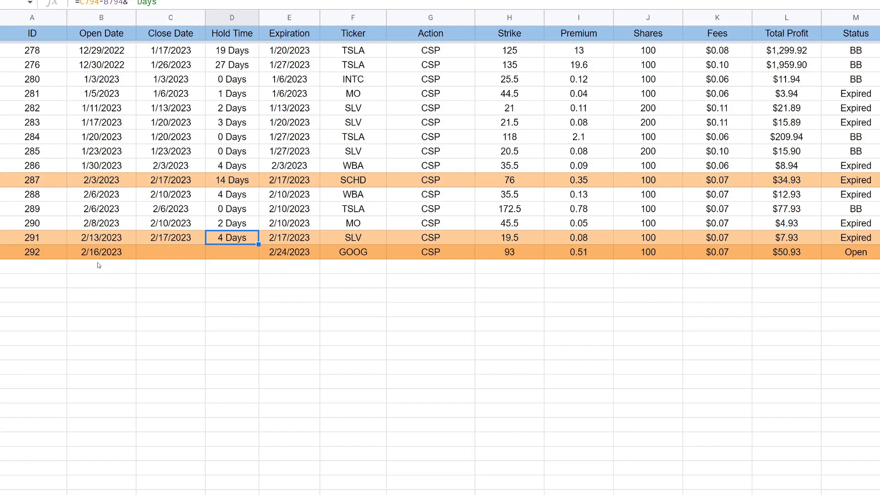
left_click(101, 252)
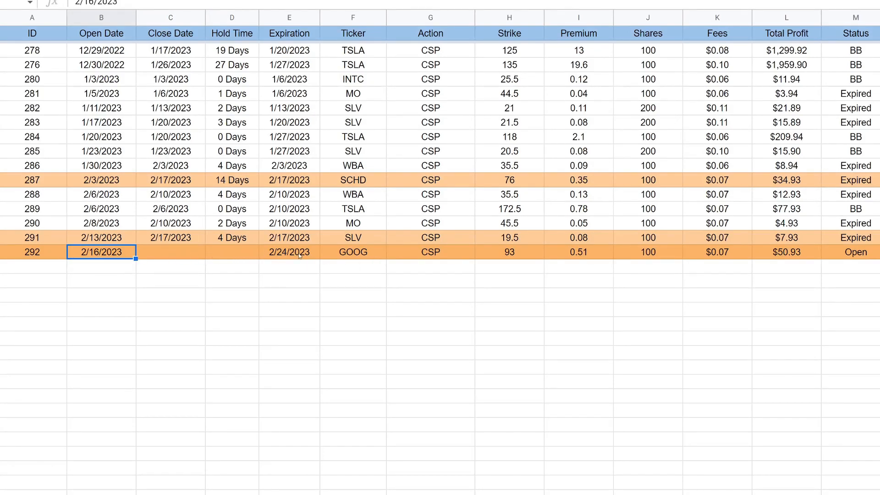
left_click(430, 252)
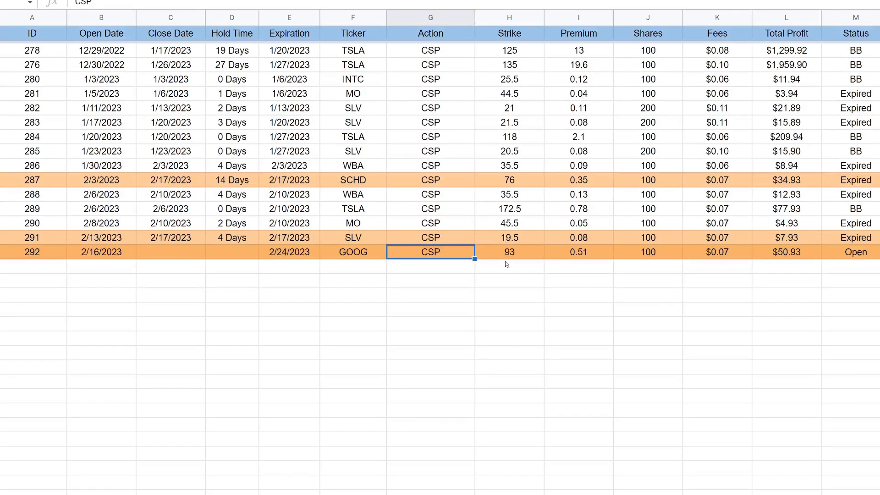
left_click(509, 252)
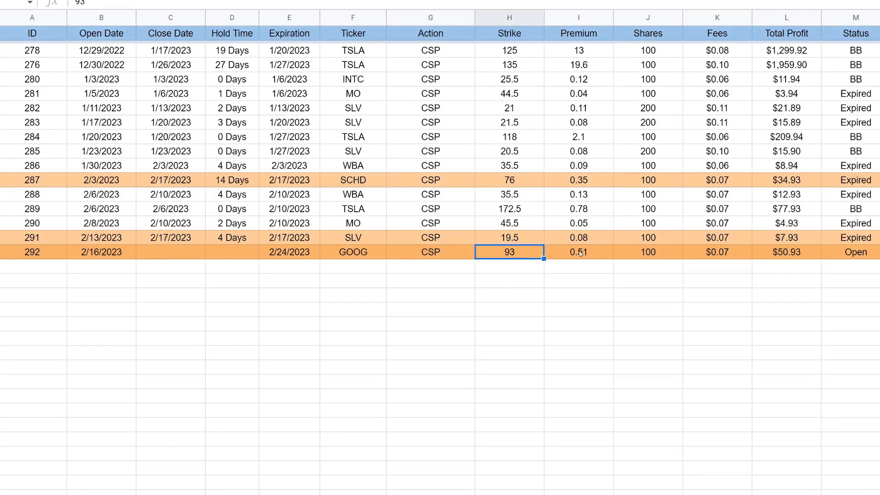
left_click(577, 252)
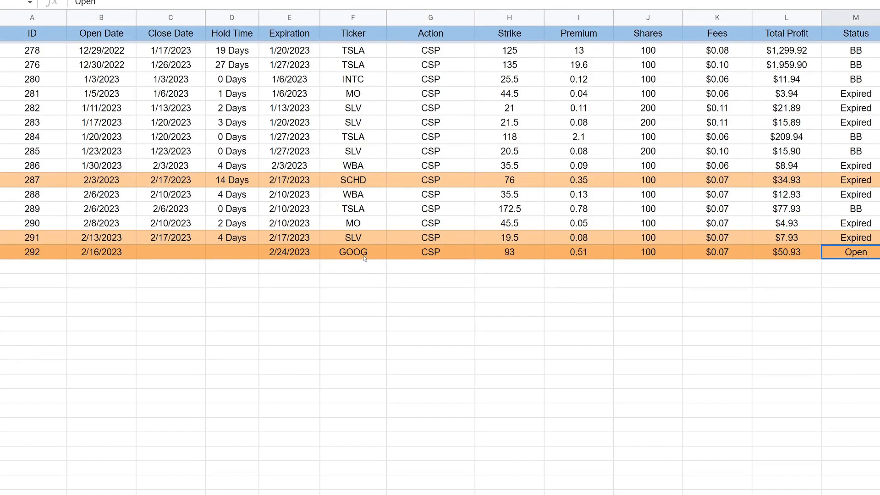
left_click(289, 252)
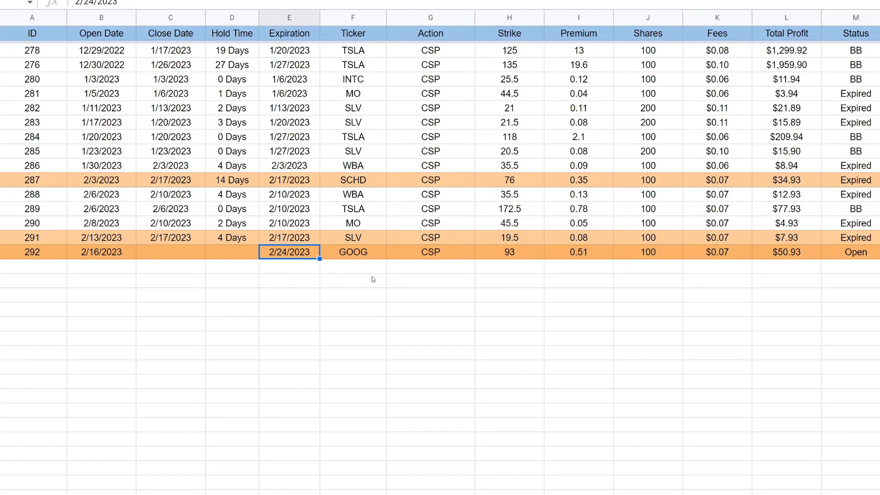
mouse_move(349, 270)
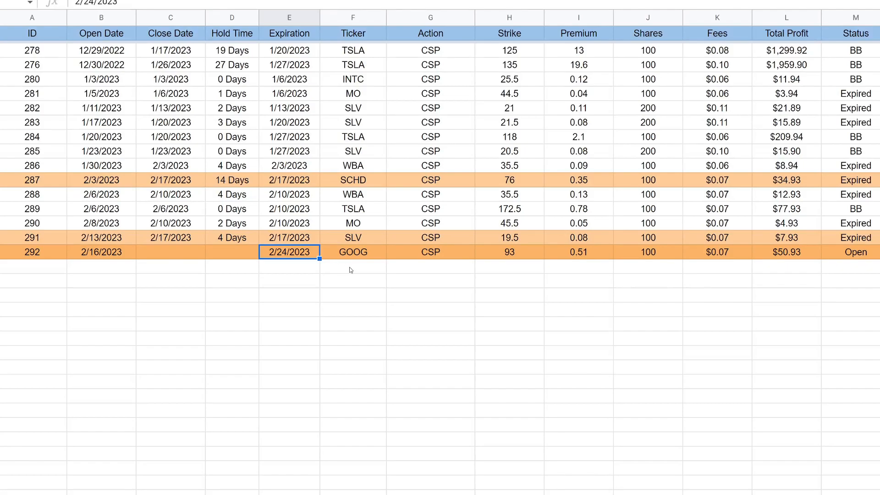